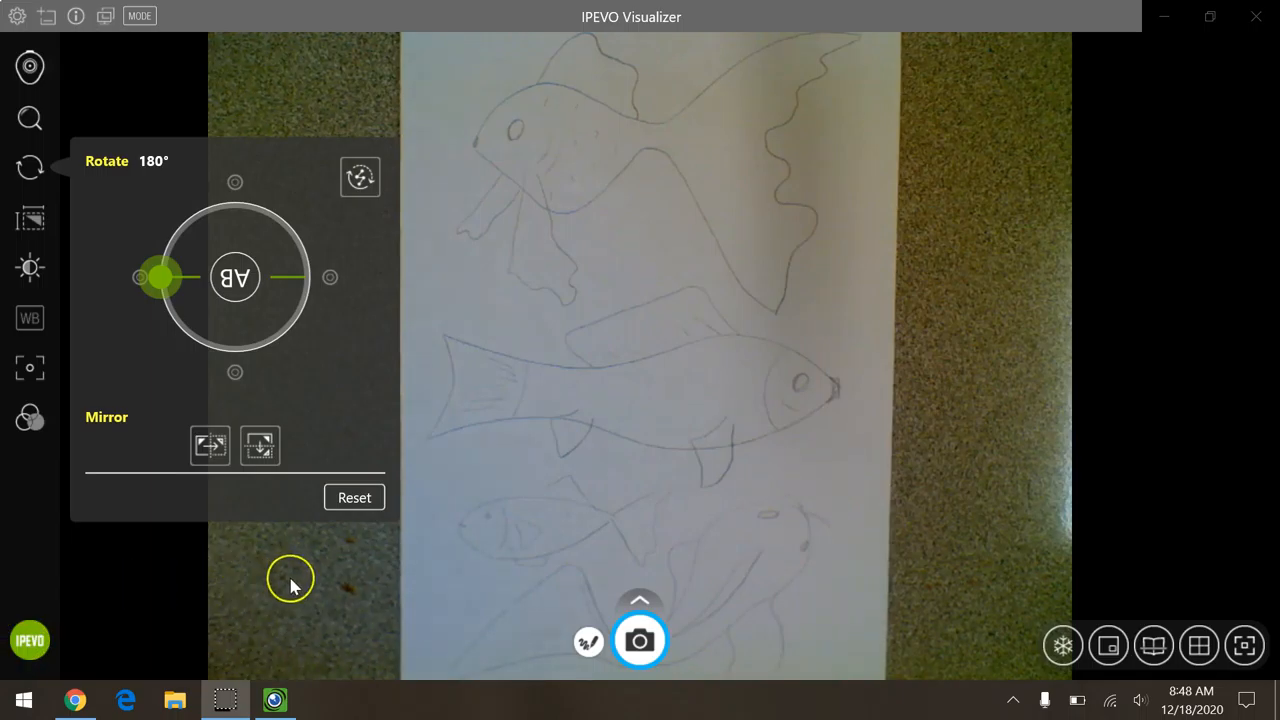
# Step: Dismiss the Rotate overlay to reveal the upright, 180°-rotated fish drawing live view
pyautogui.click(29, 167)
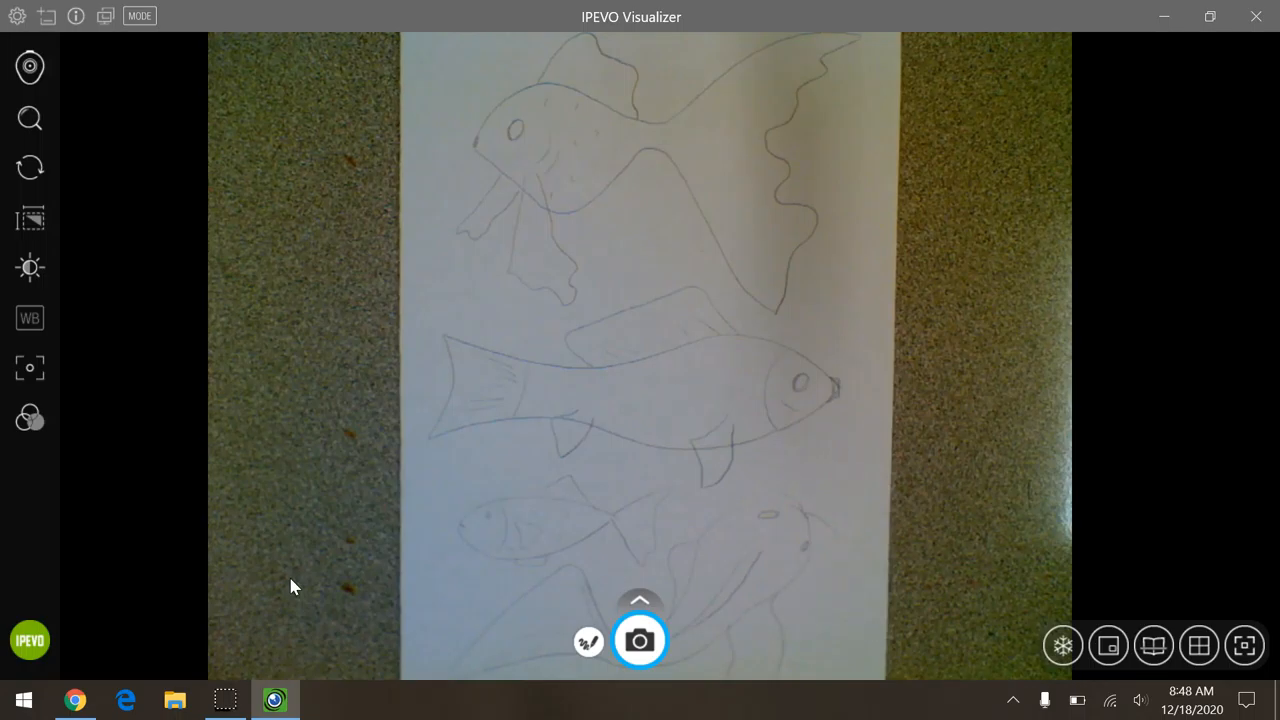